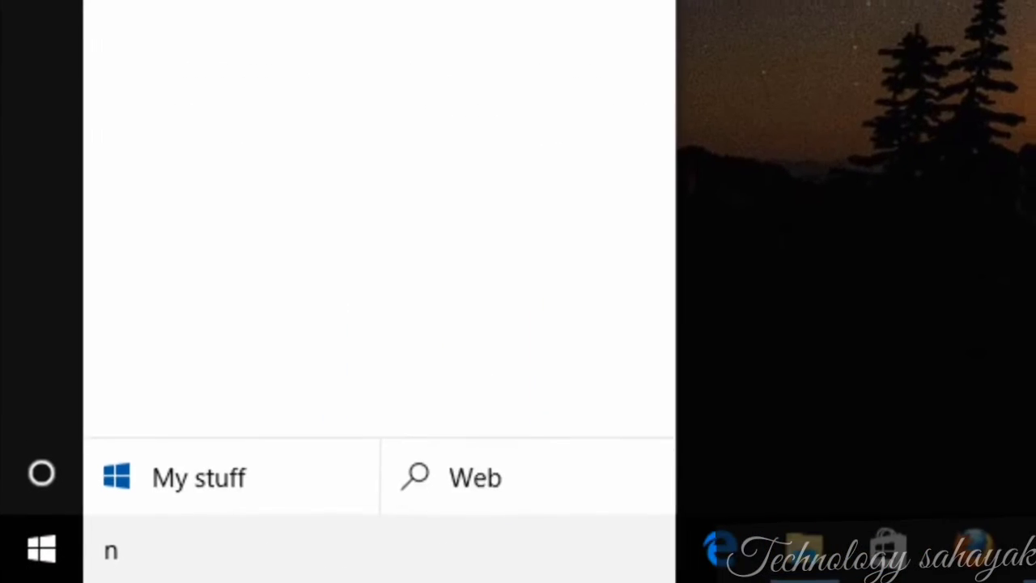
Step: Search the Start menu for 'network and sharing' to open Network and Sharing Center
text(etwork)
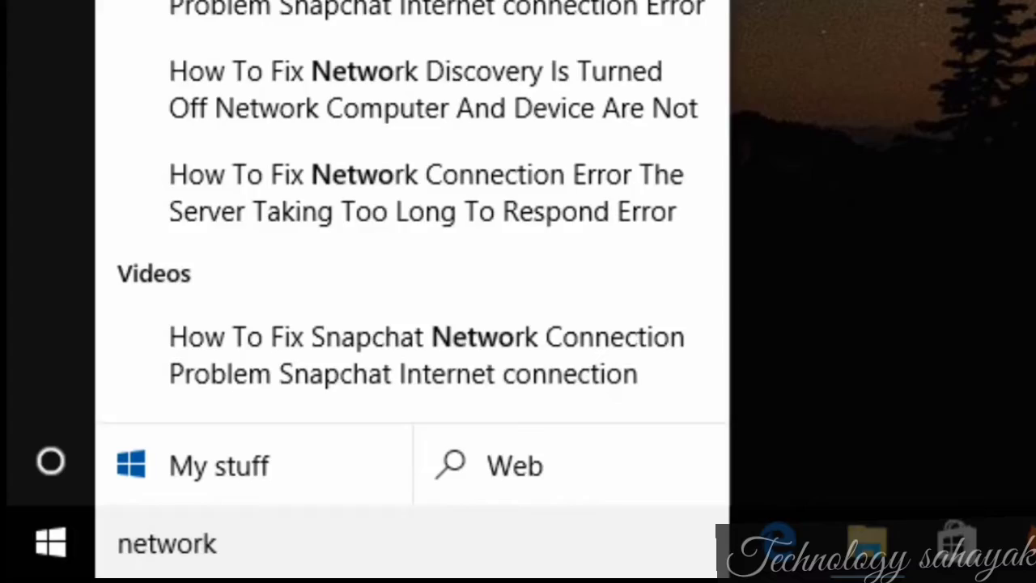
text(and shar)
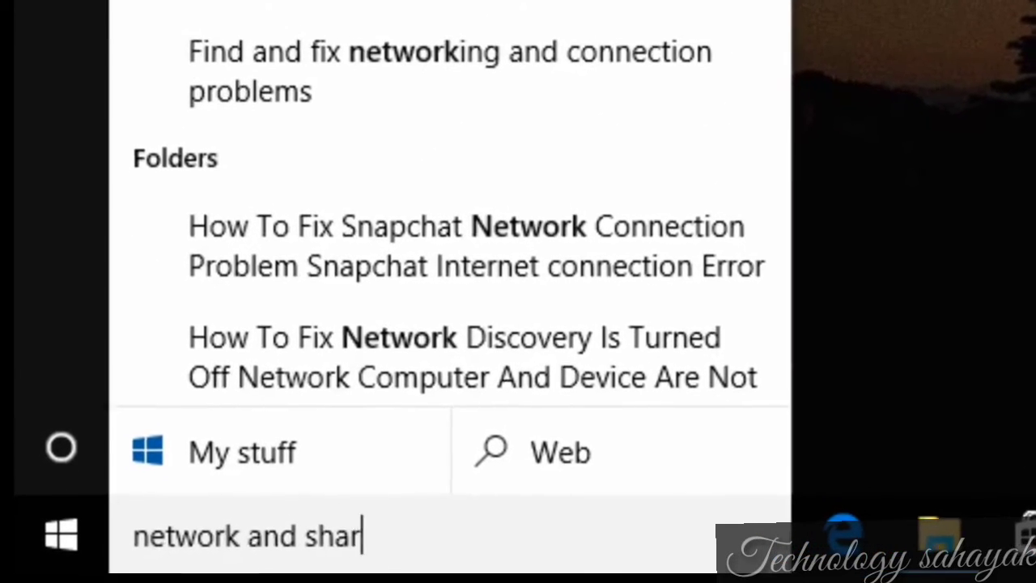
text(ing)
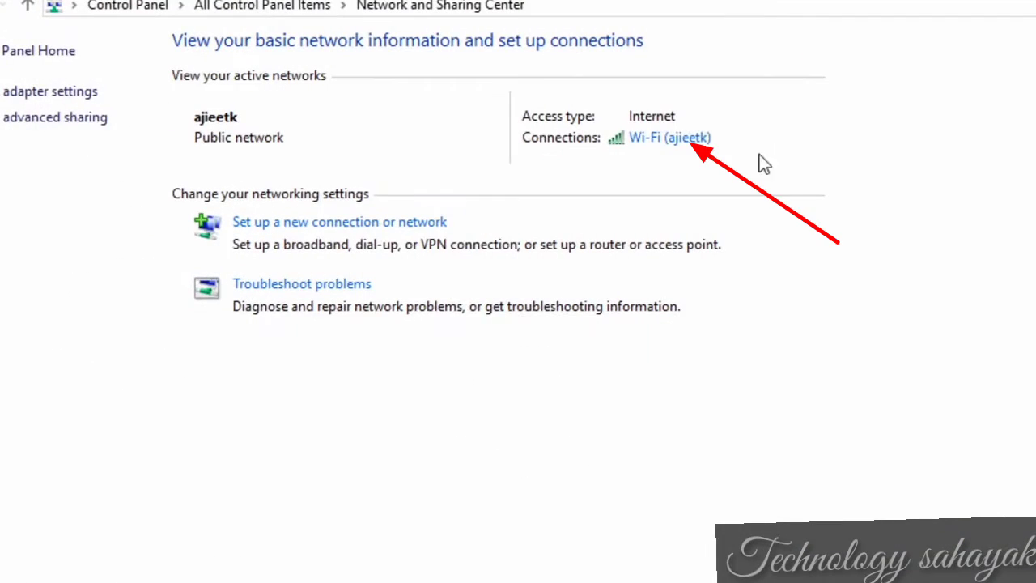
mouse_move(662, 150)
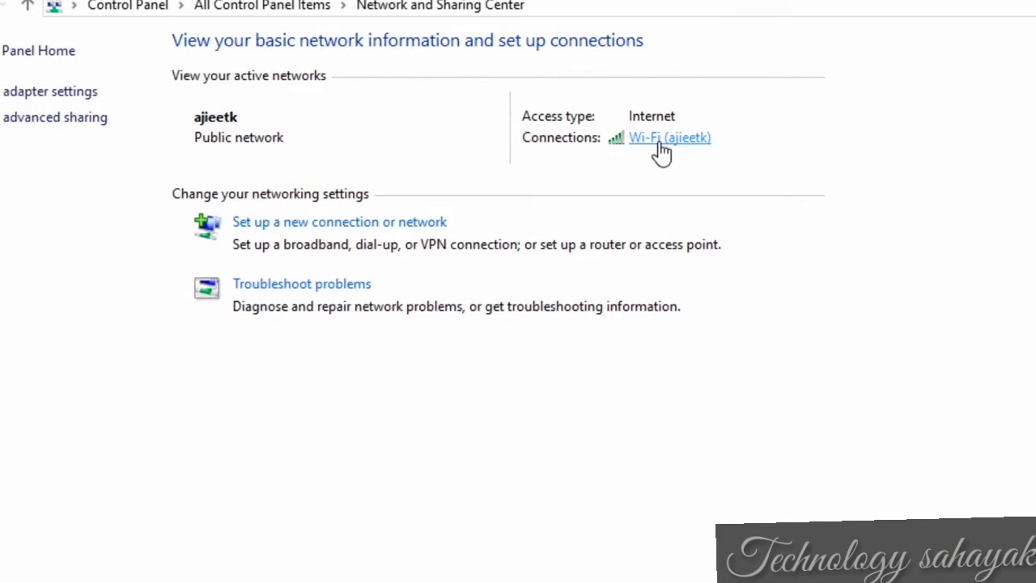
Step: Uncheck 'Allow the computer to turn off this device to save power' on the Qualcomm Wi-Fi adapter
click(670, 137)
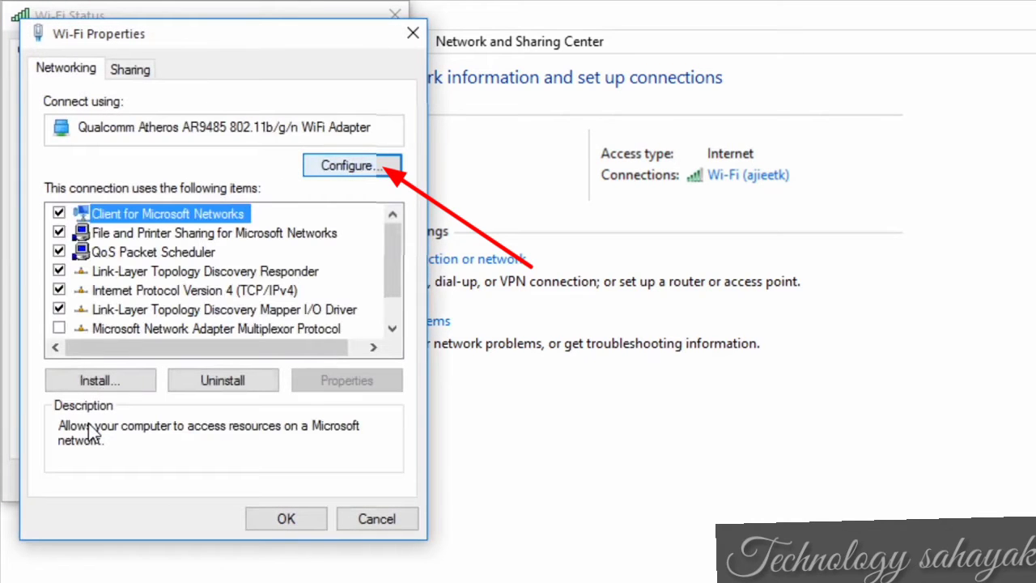
click(352, 165)
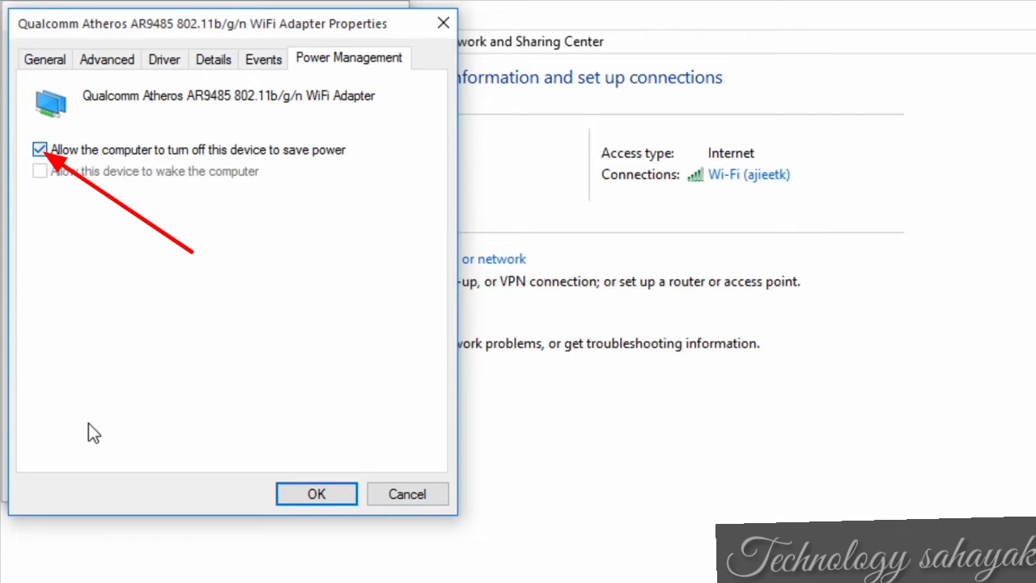
click(40, 149)
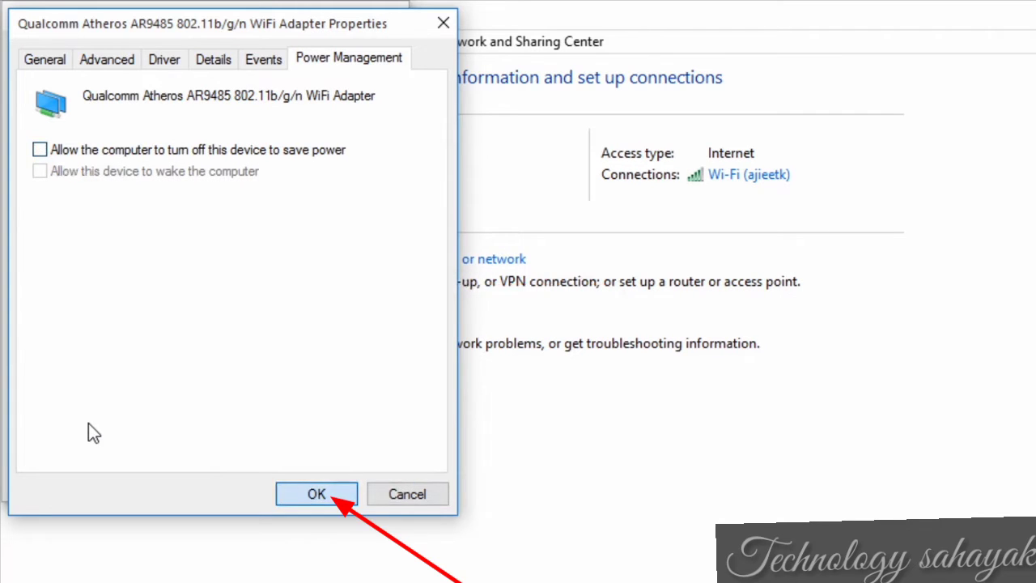
click(317, 494)
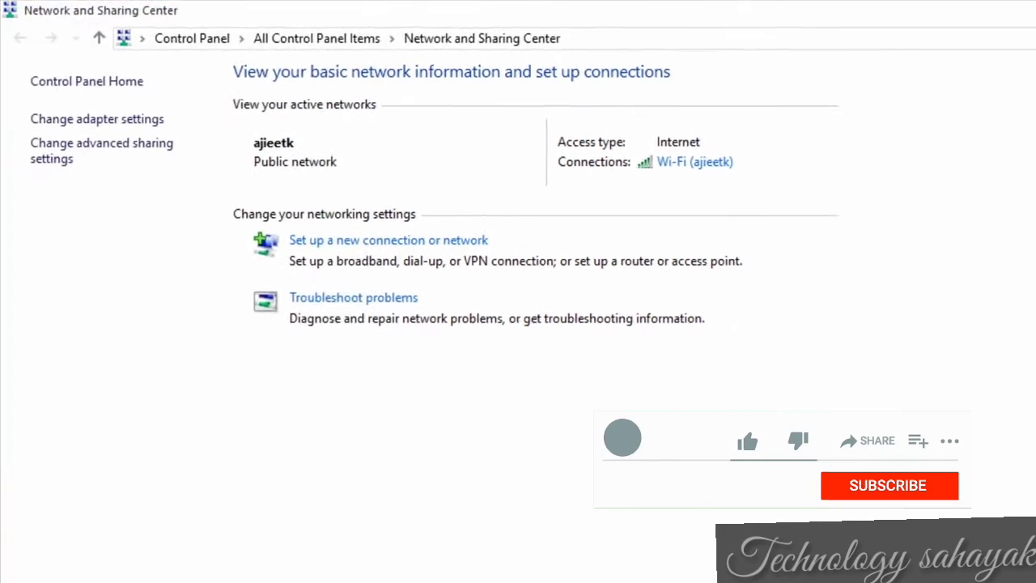
Step: Close Network and Sharing Center and open Power & sleep settings through a 'power' Start search
click(746, 441)
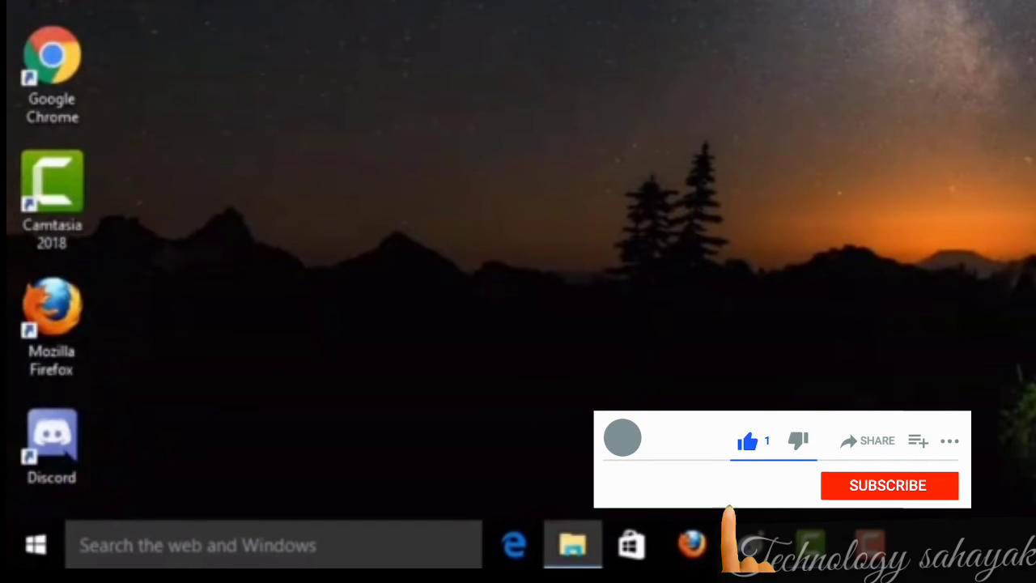
click(887, 485)
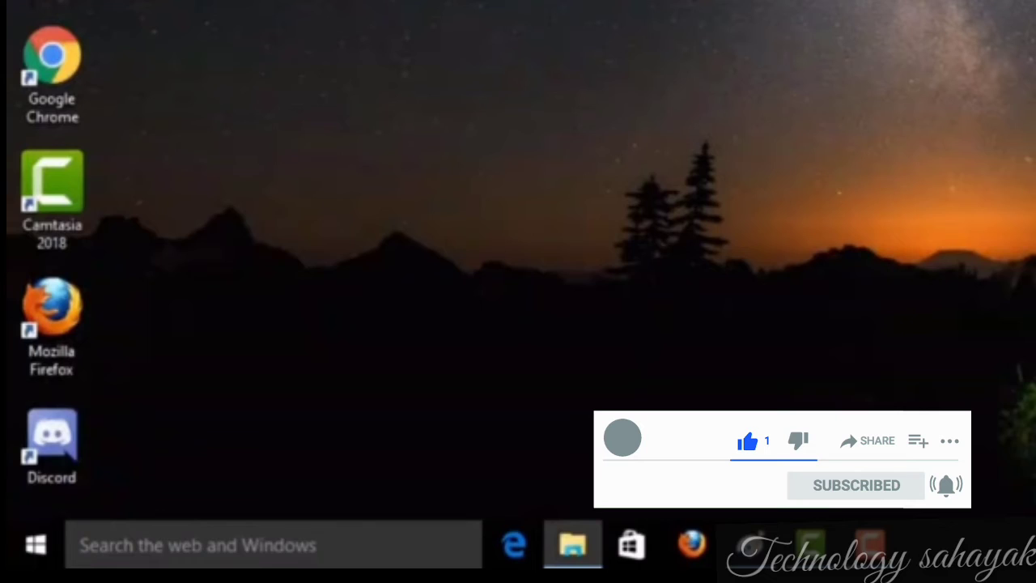
text(p)
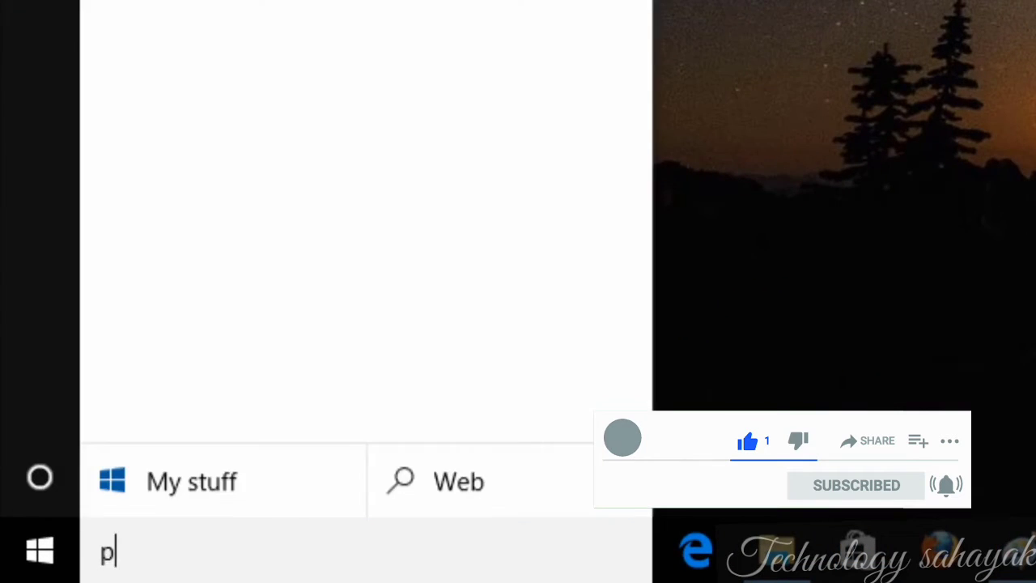
text(ower)
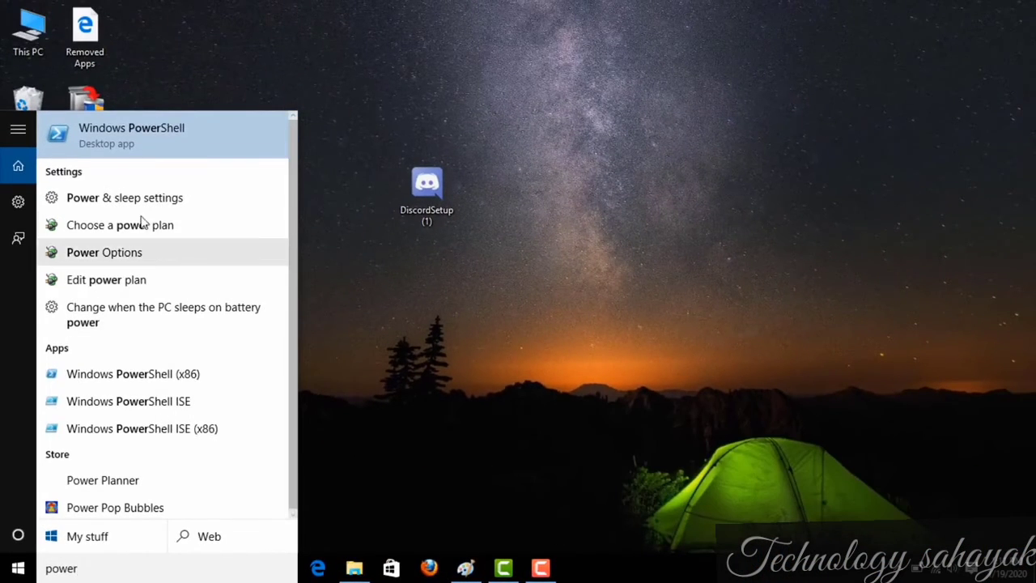
mouse_move(124, 198)
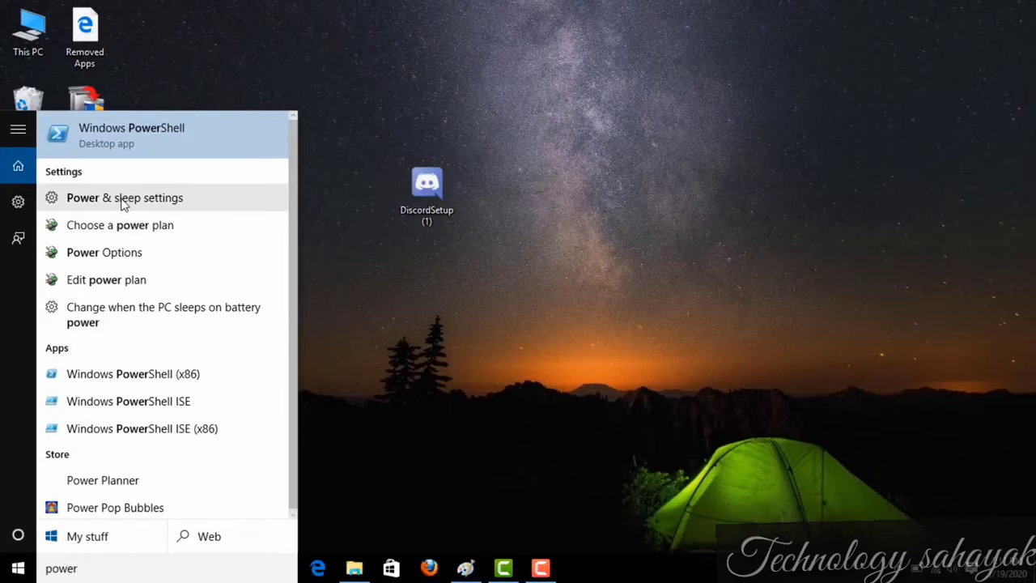
click(123, 198)
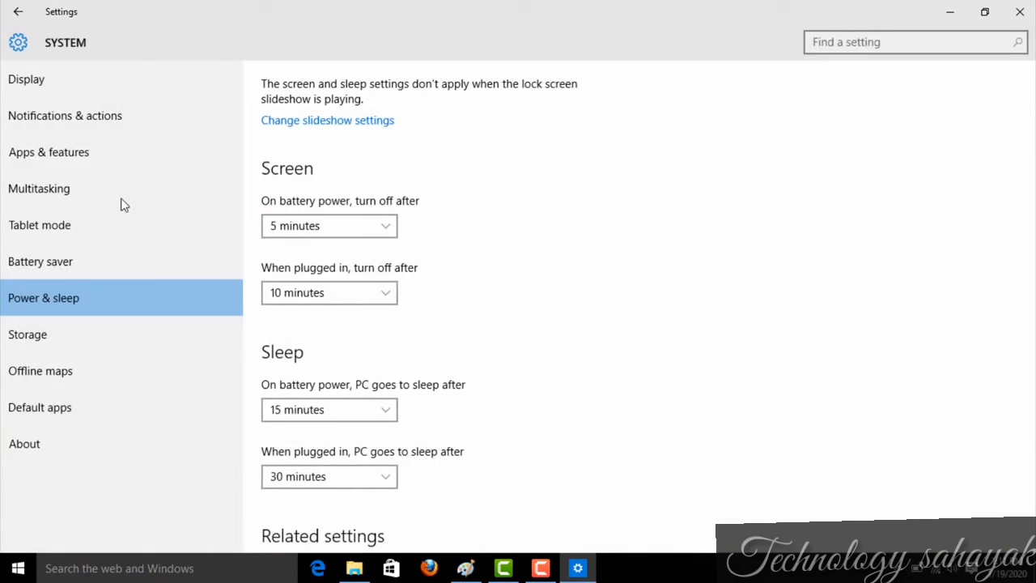
Step: Open the Balanced plan's settings, then its Change advanced power settings dialog
scroll(down, 3)
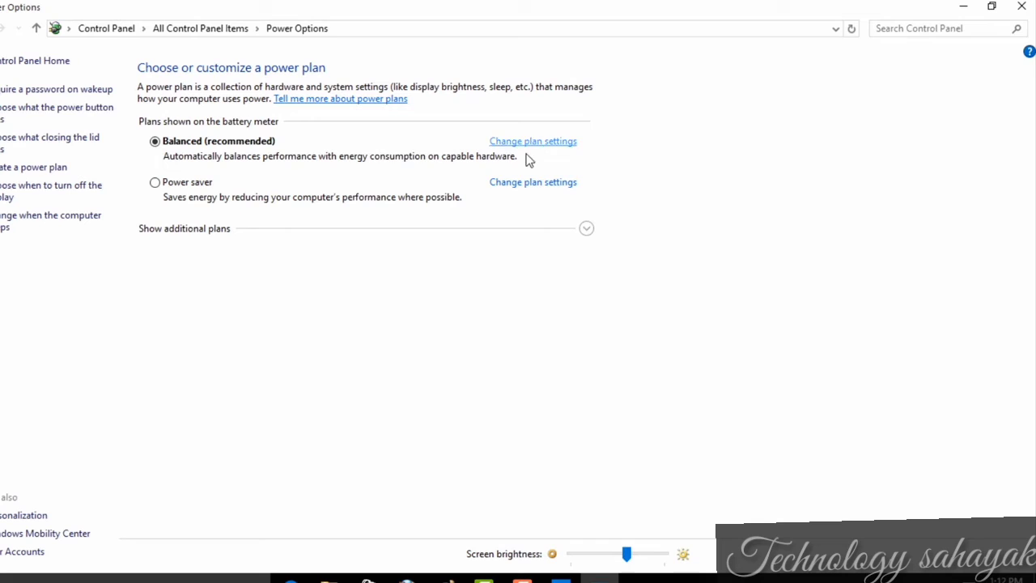
click(532, 141)
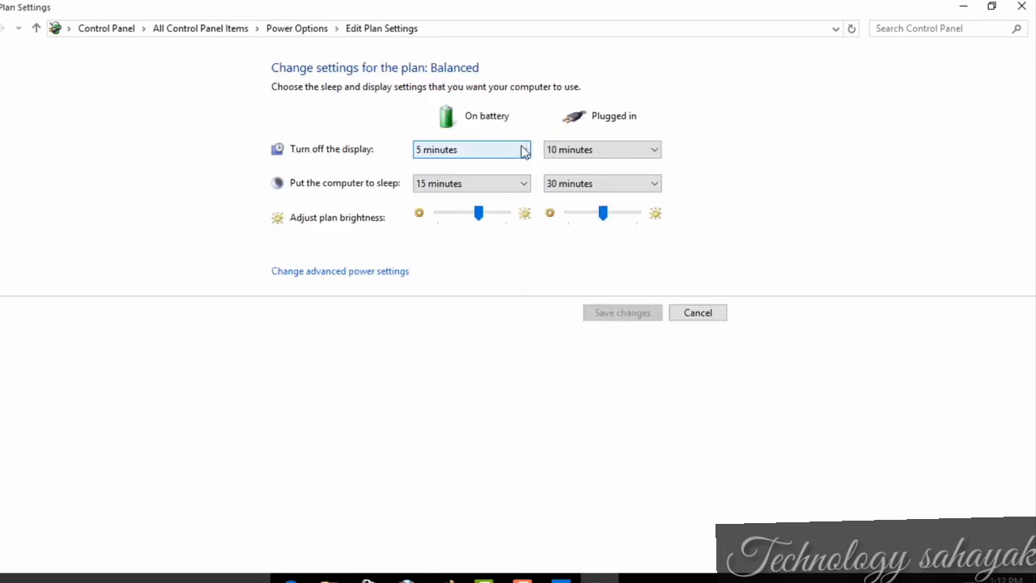
mouse_move(340, 271)
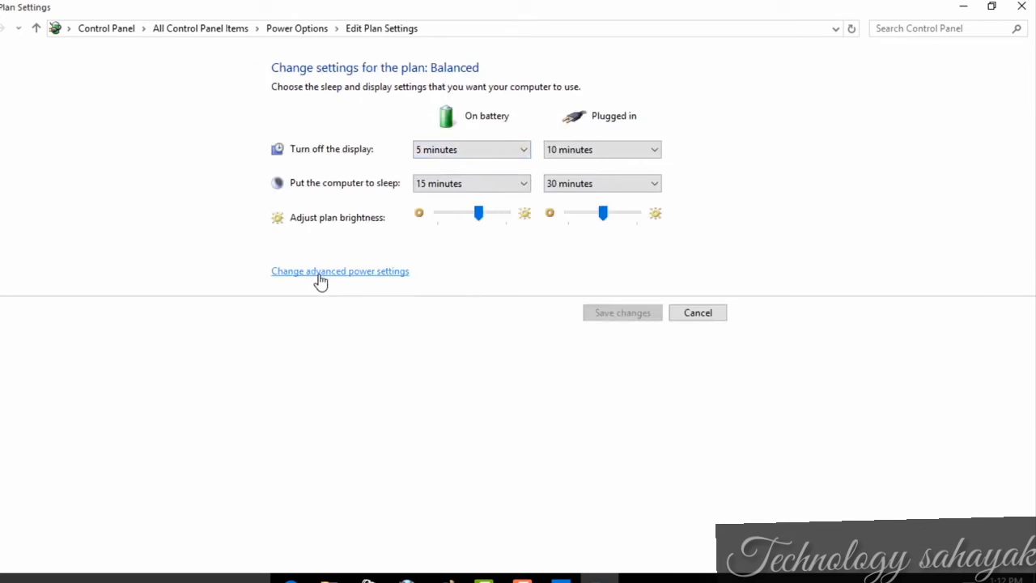
click(340, 270)
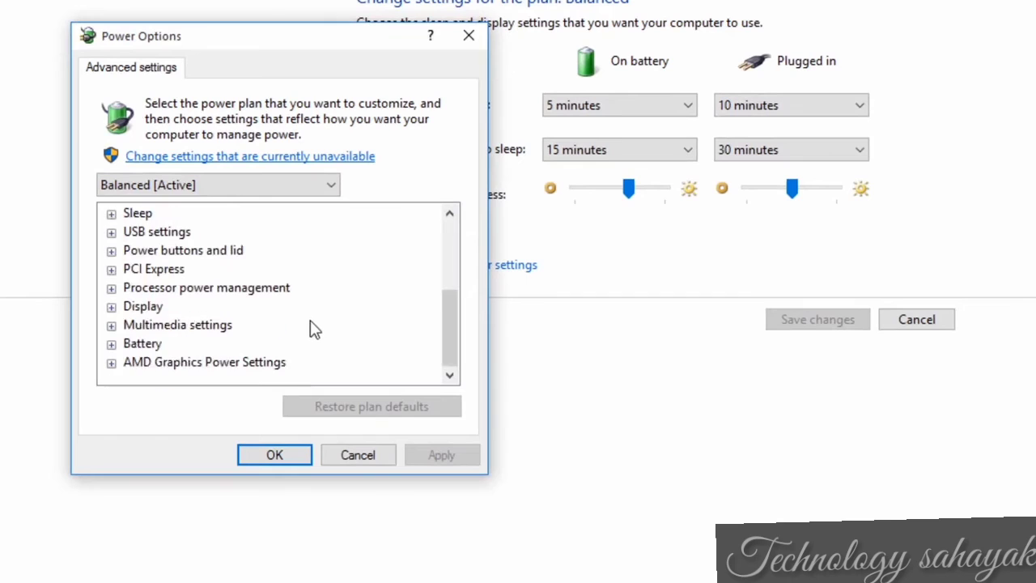
Step: Set Wireless Adapter Power Saving Mode to Maximum Performance, confirm with OK, and minimize the window
scroll(up, 3)
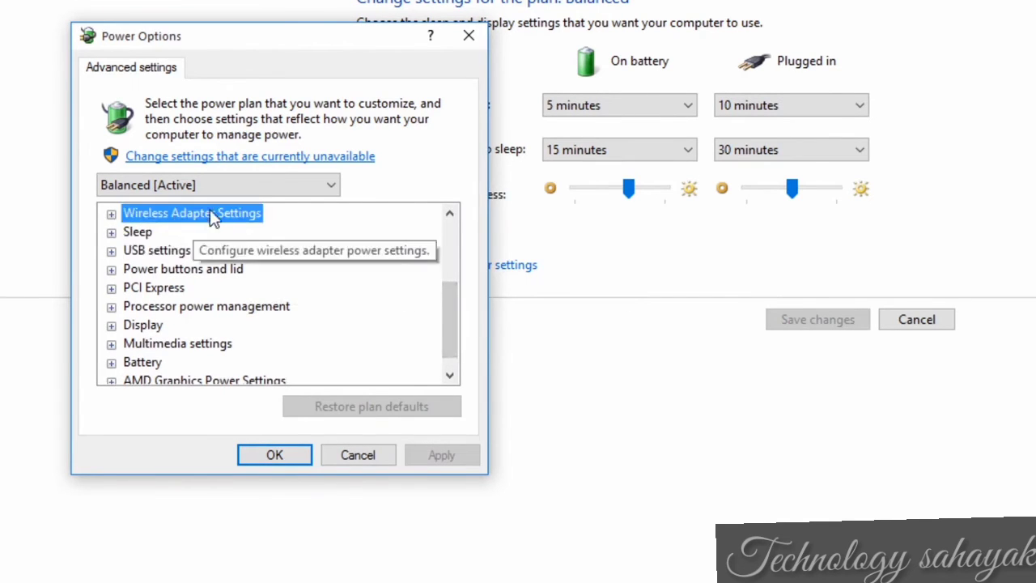
click(111, 212)
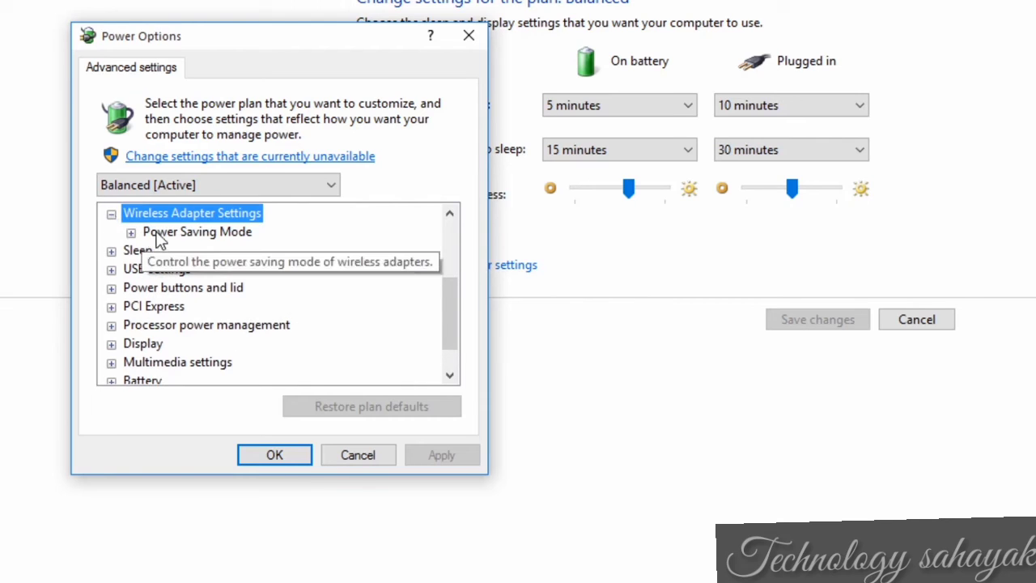
click(197, 232)
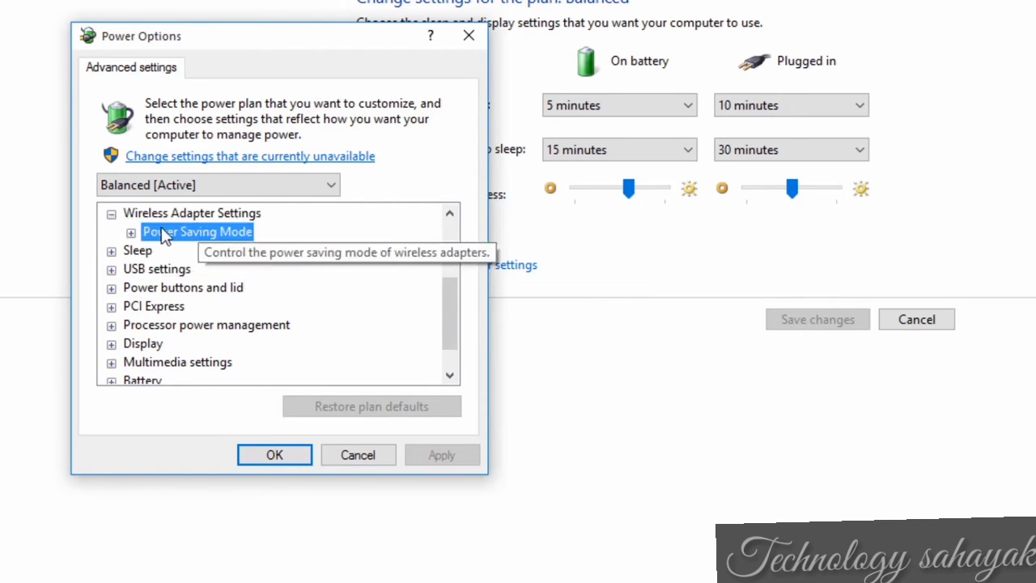
click(131, 232)
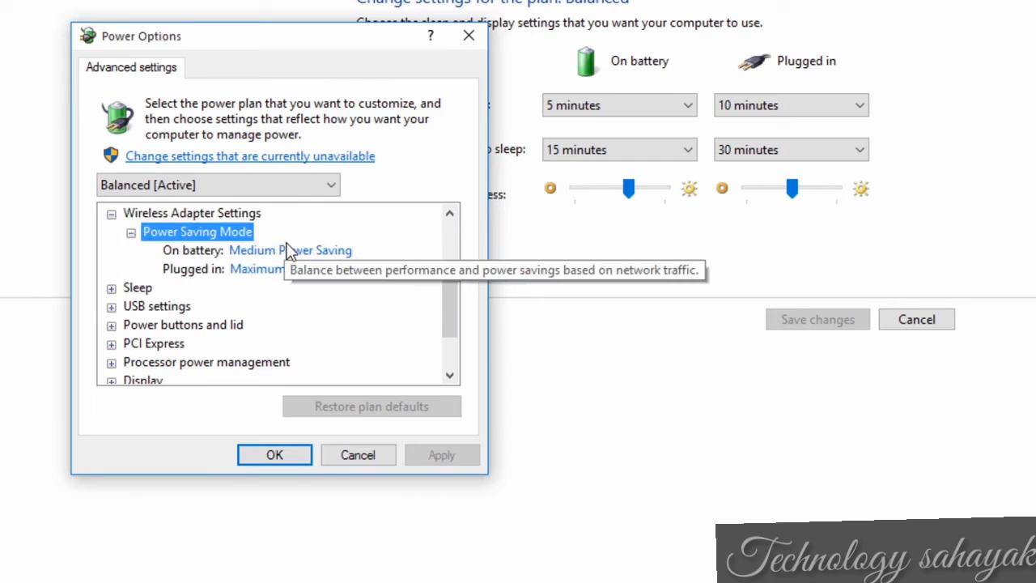
click(299, 251)
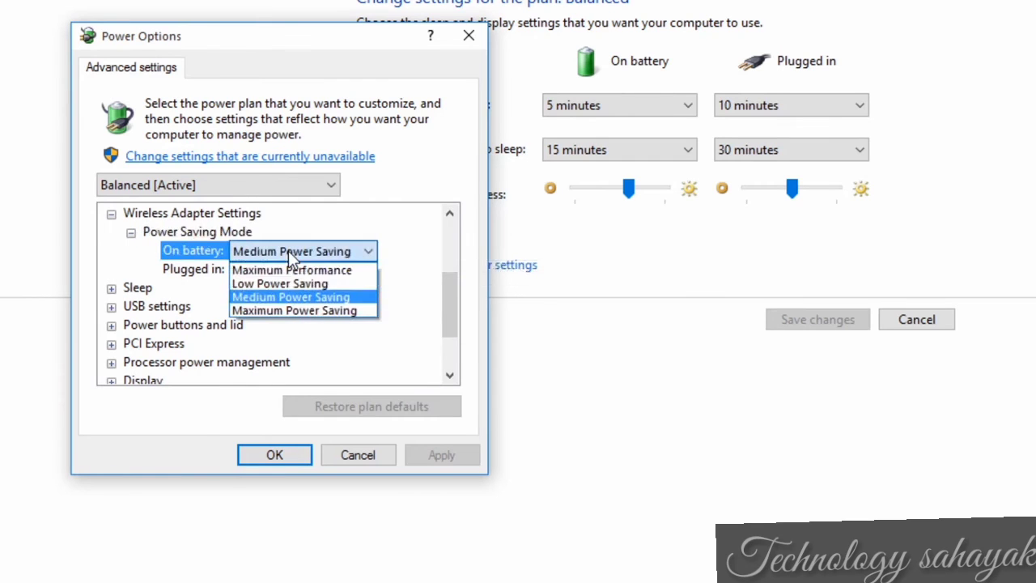
click(292, 268)
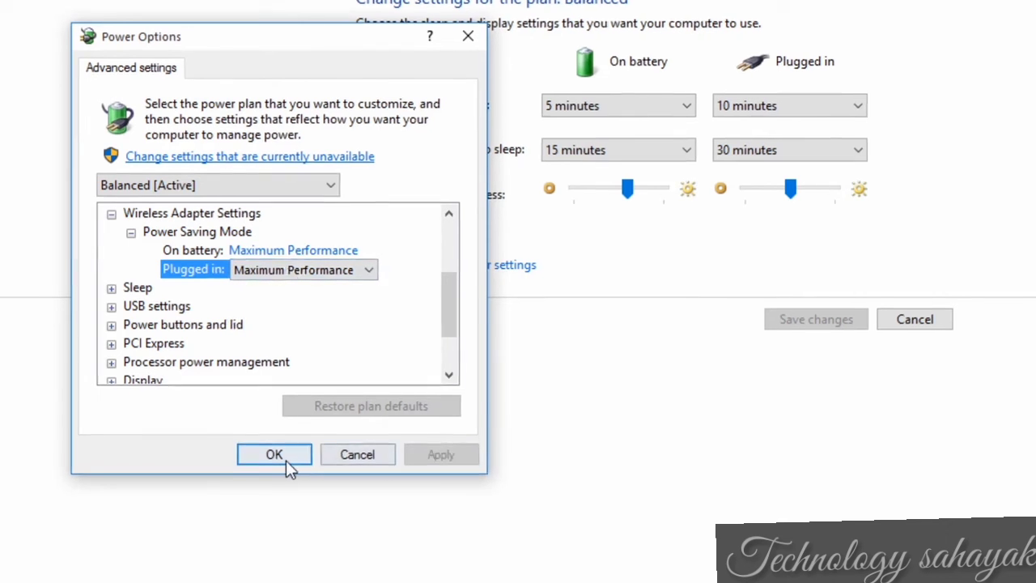
click(274, 454)
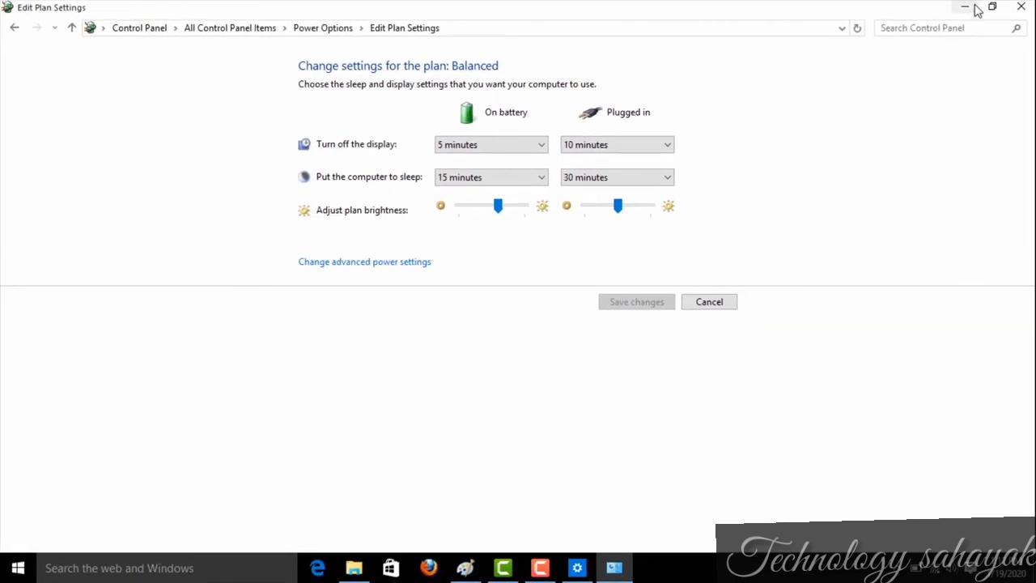
click(965, 8)
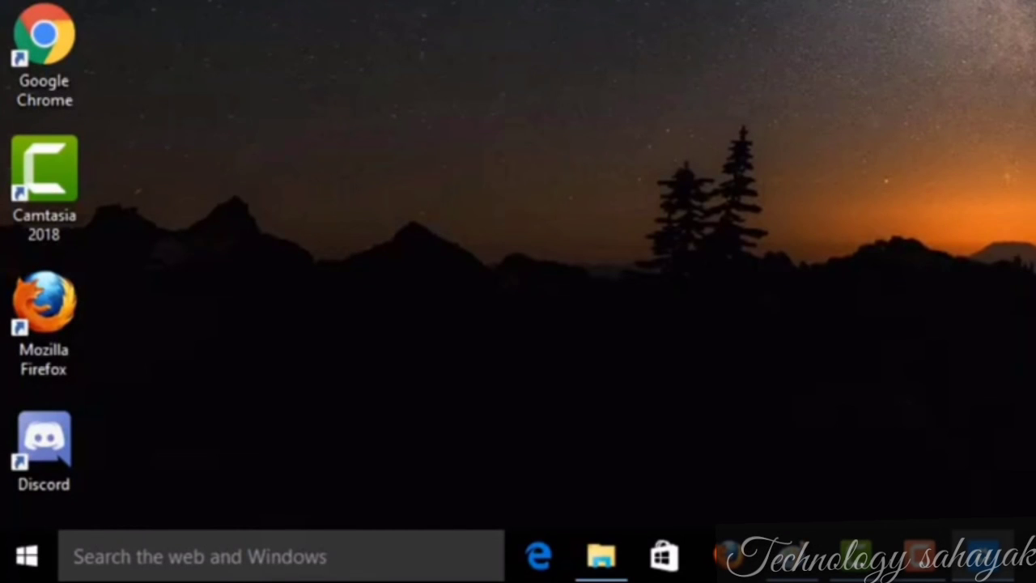